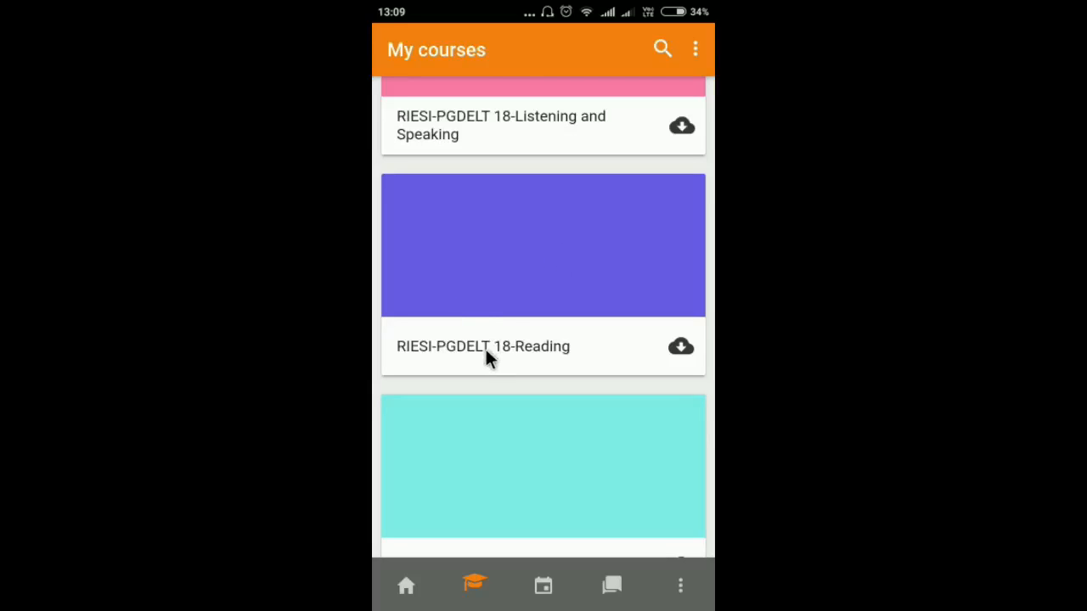
Scroll the course list and open RIESI-PGDELT 18-Methods and Materials of English Language Teaching
scroll(down, 3)
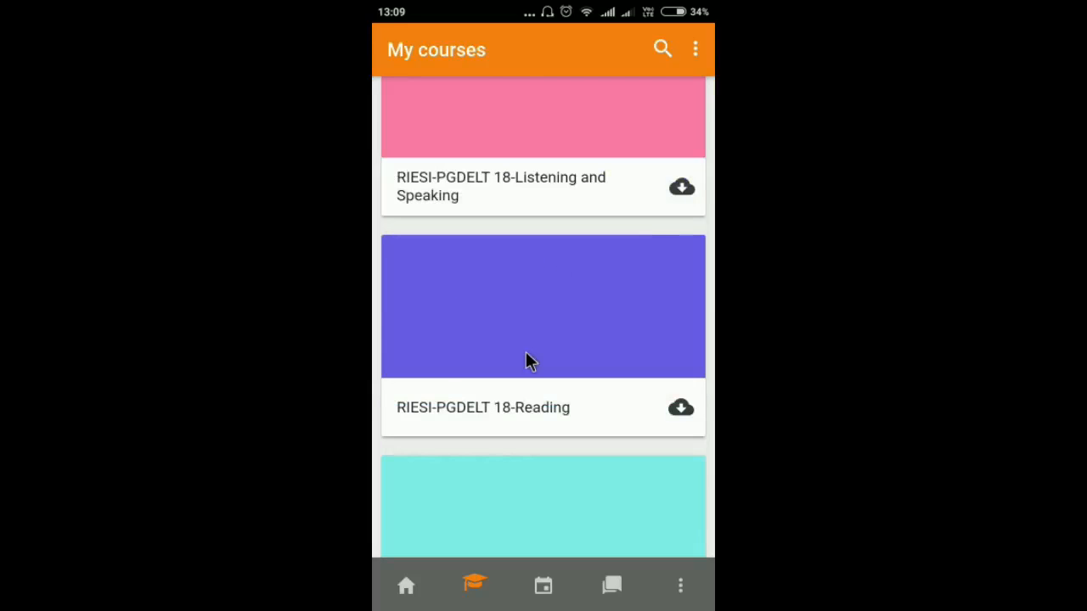
mouse_move(546, 190)
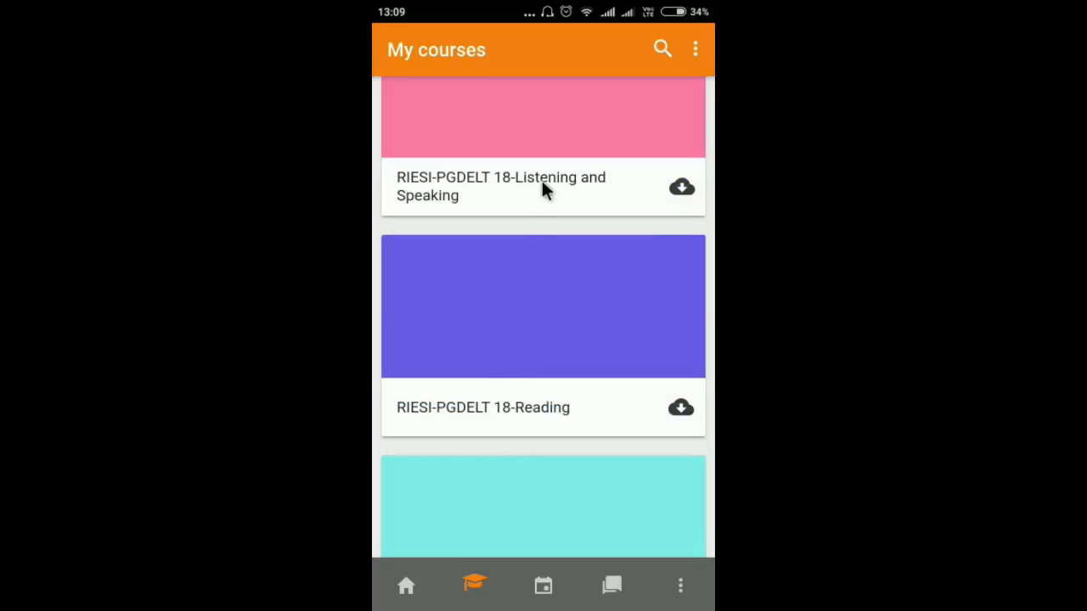
scroll(down, 3)
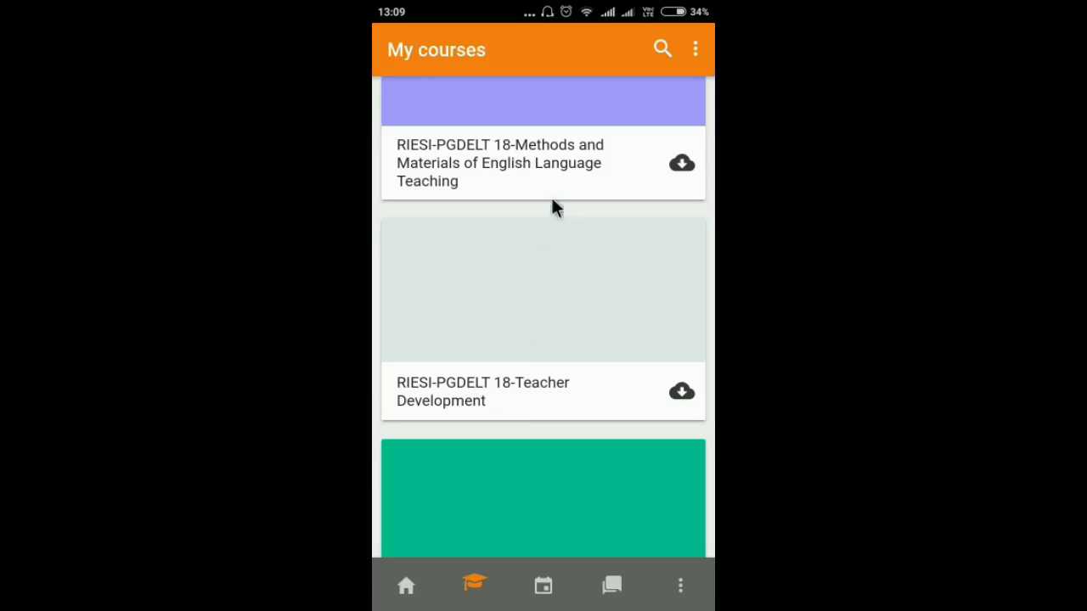
mouse_move(557, 179)
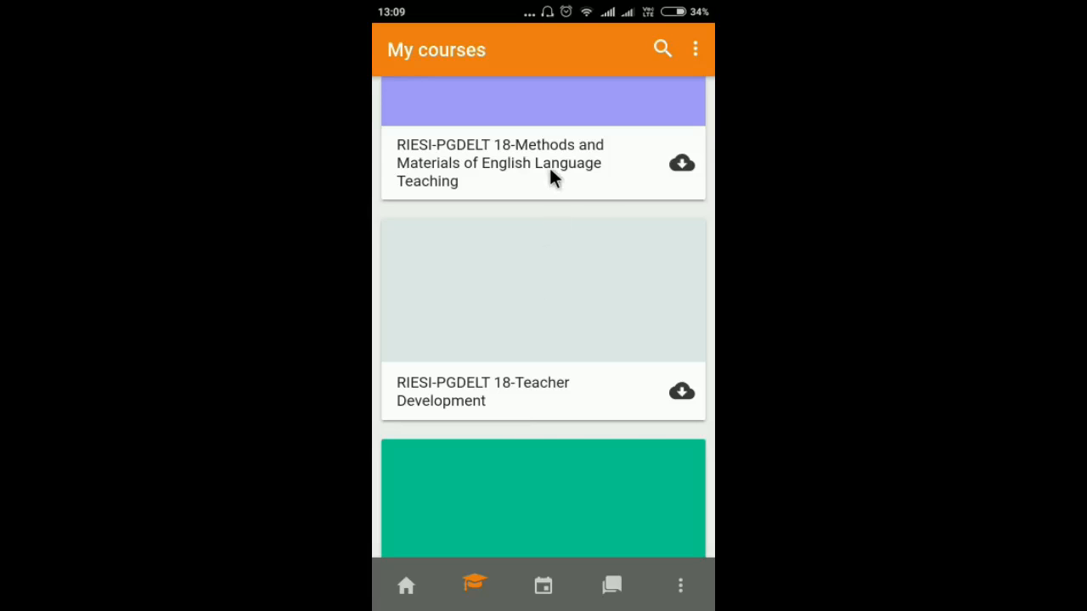
click(499, 163)
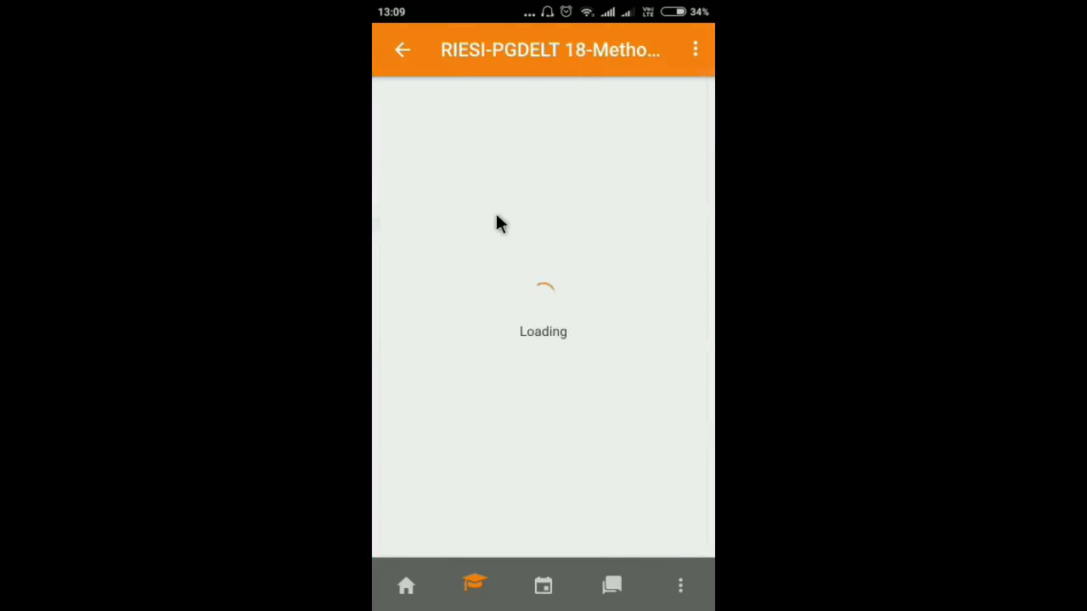
mouse_move(482, 201)
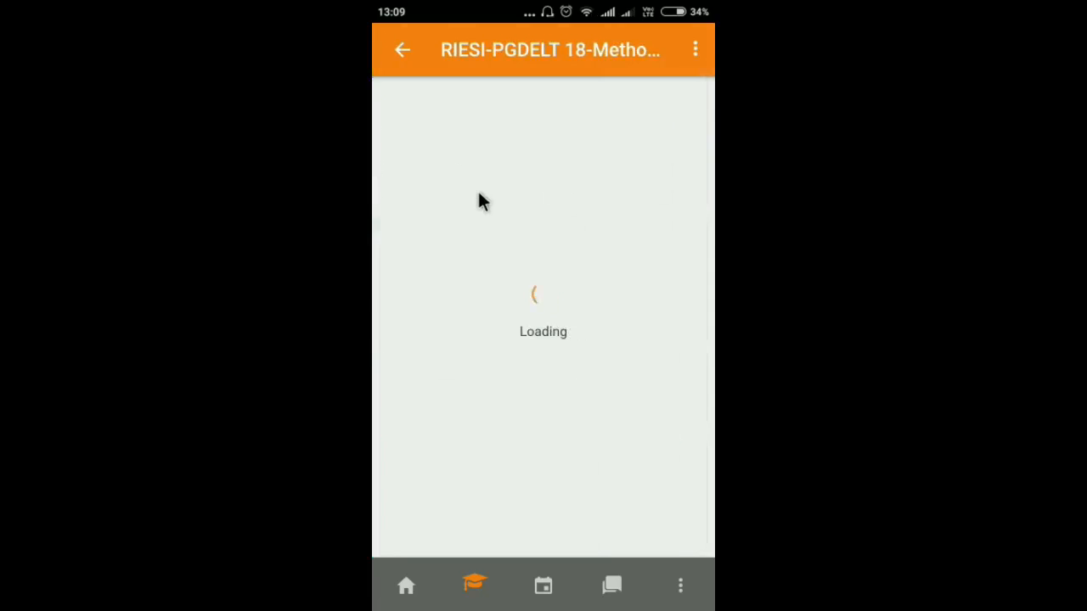
mouse_move(524, 253)
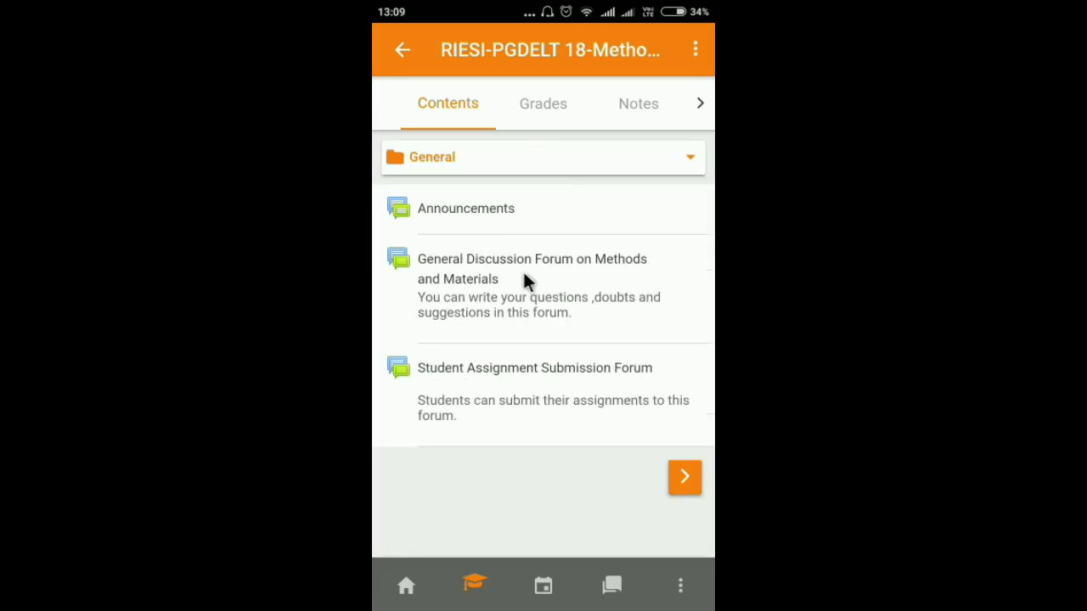
mouse_move(531, 404)
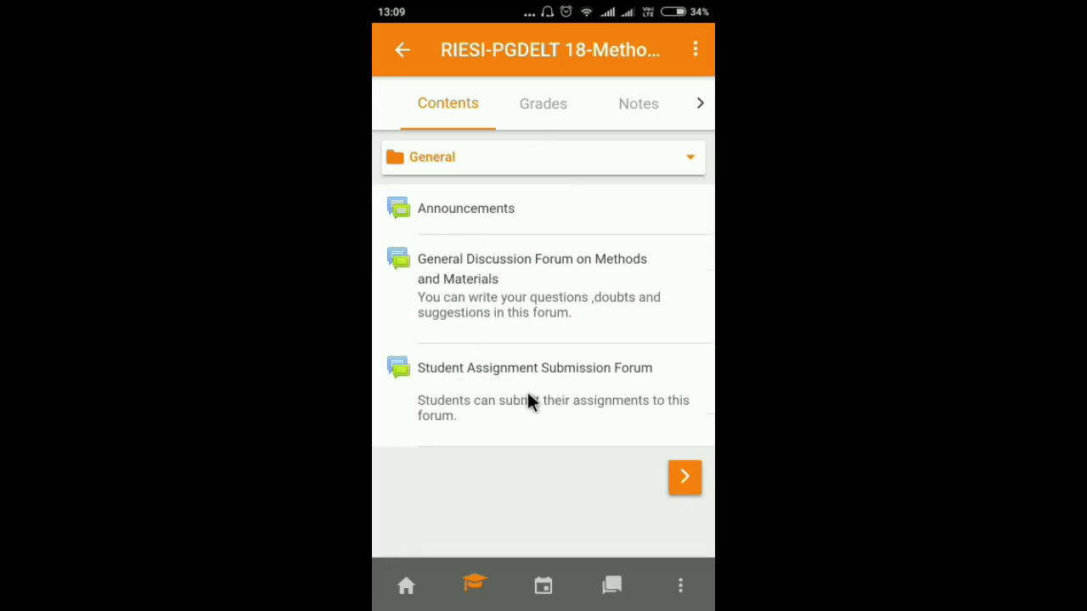
mouse_move(501, 272)
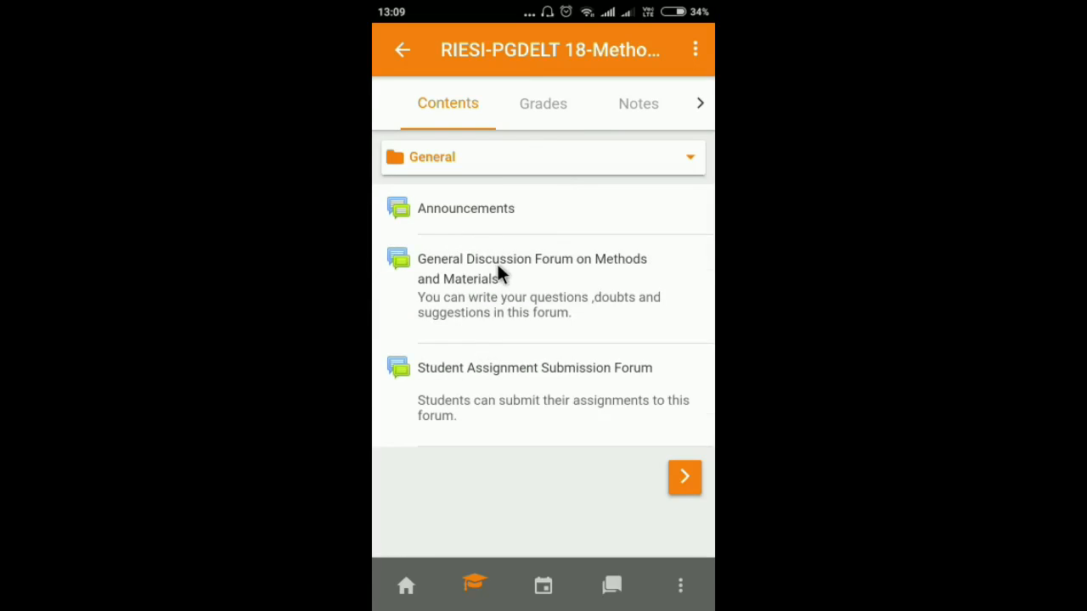
Open 'Challenges of teaching English at schools.' in the General Discussion Forum on Methods and Materials
click(533, 259)
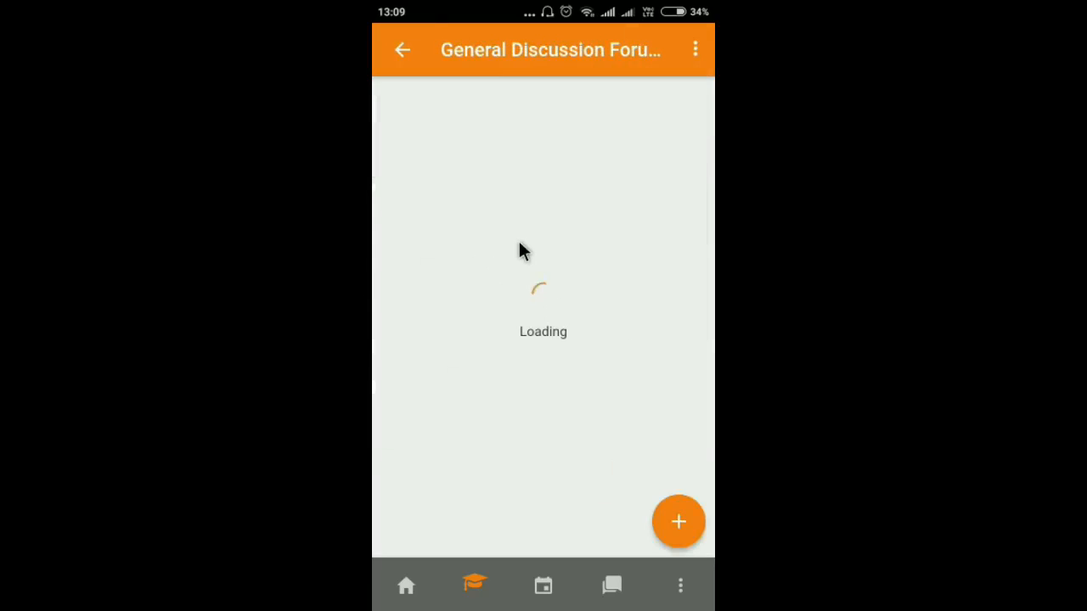
mouse_move(534, 290)
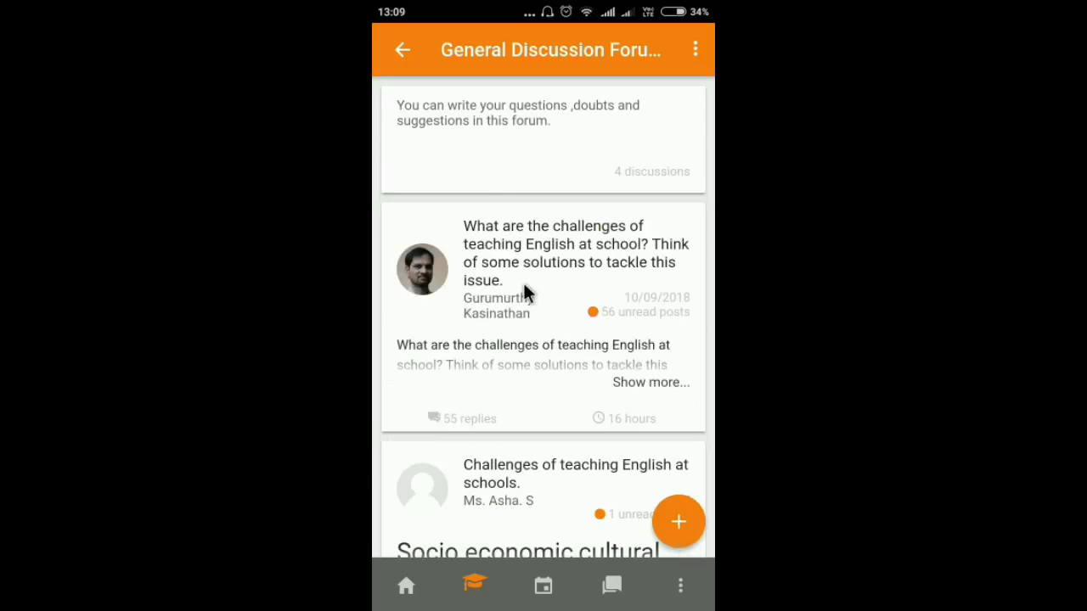
scroll(down, 3)
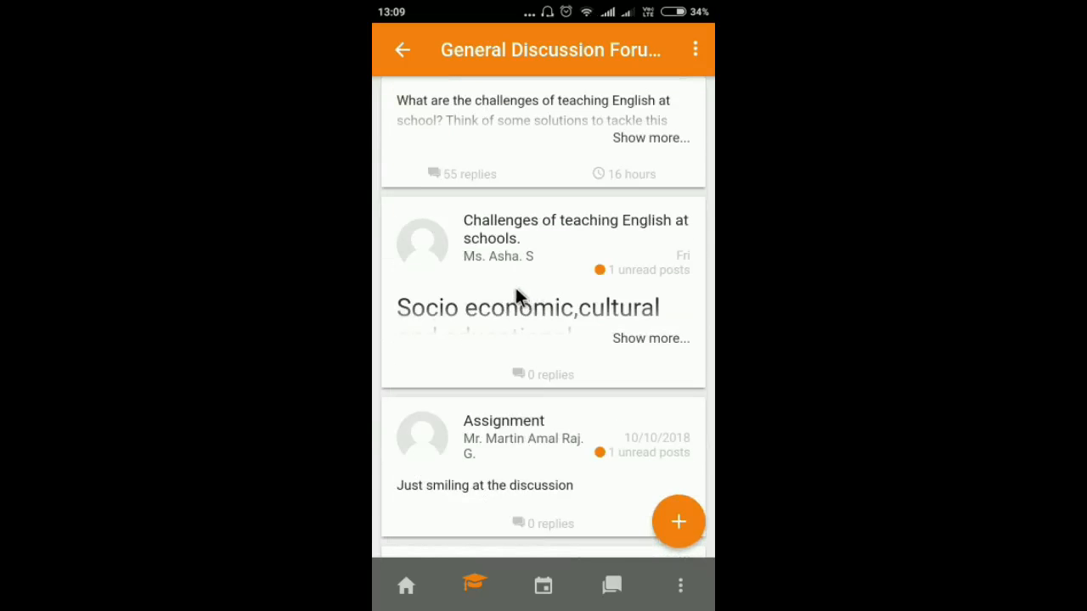
click(543, 246)
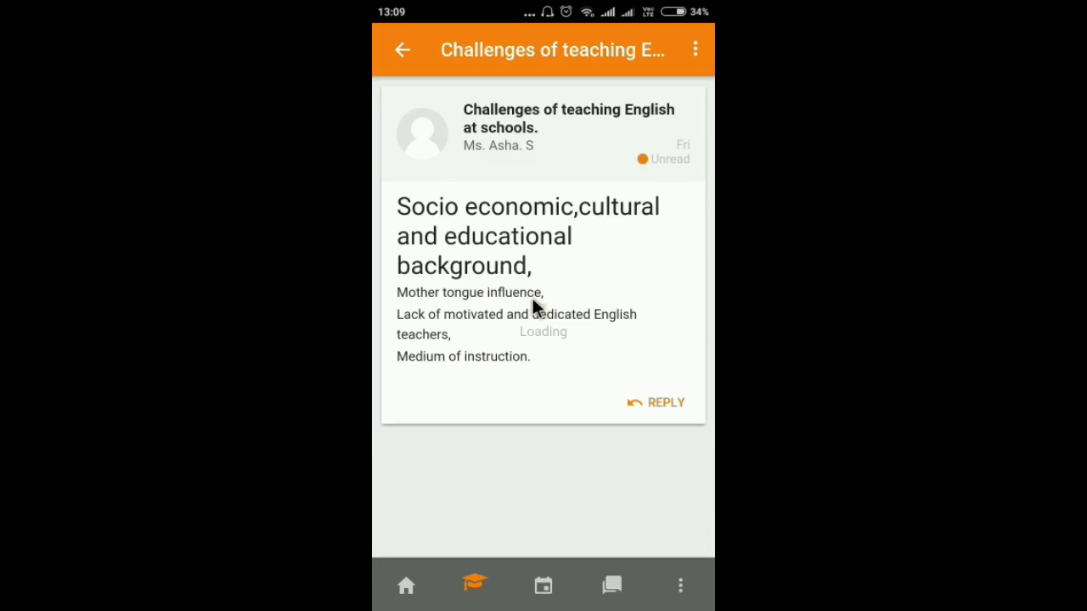
Review the pre-filled reply form for the discussion, then cancel back to the forum list
click(667, 402)
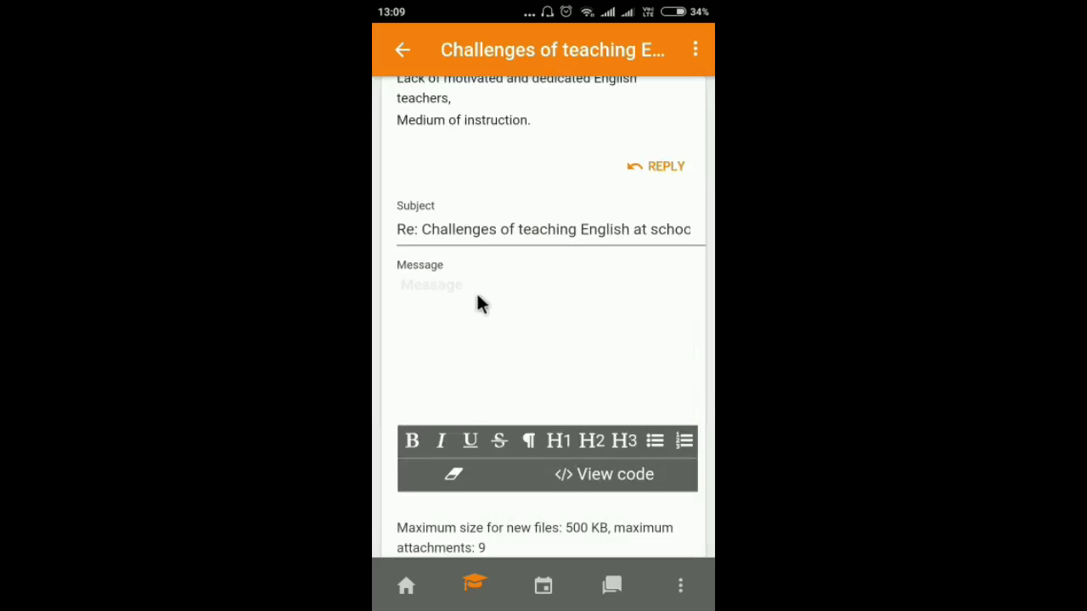
scroll(down, 3)
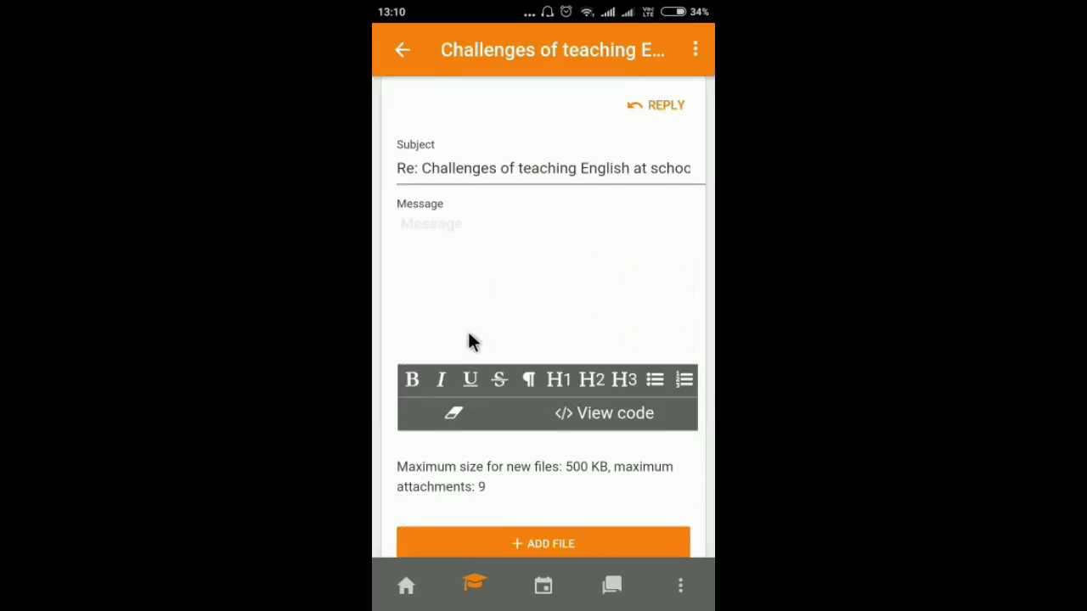
scroll(down, 3)
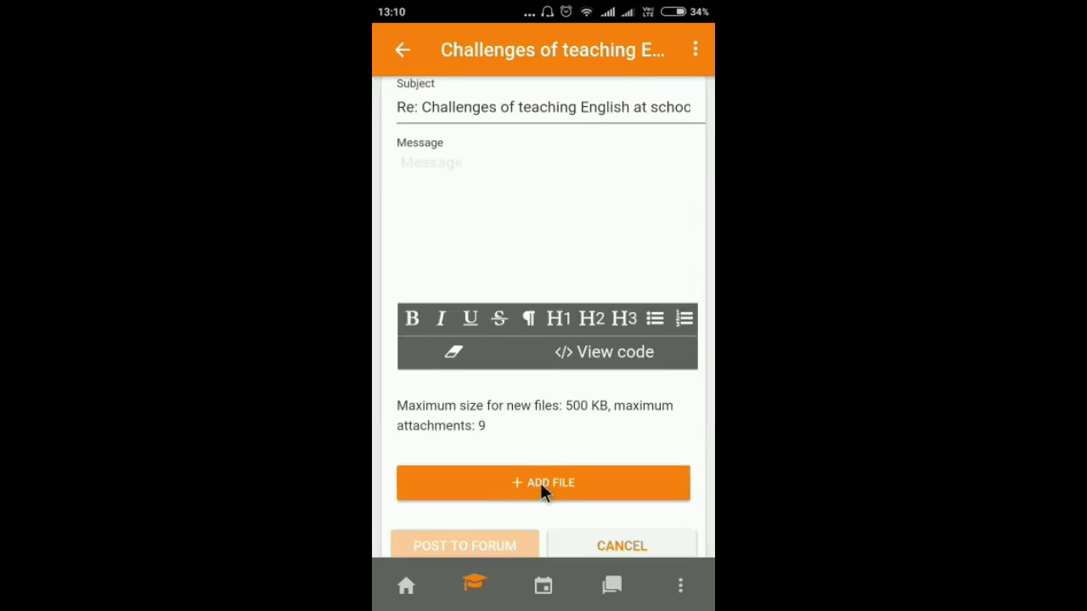
mouse_move(565, 454)
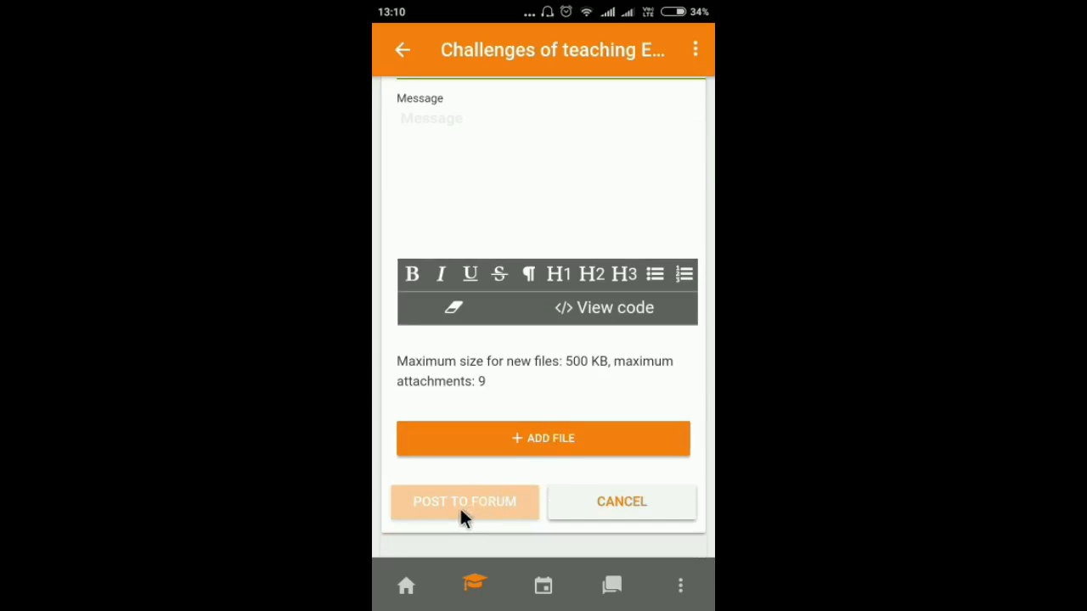
click(465, 501)
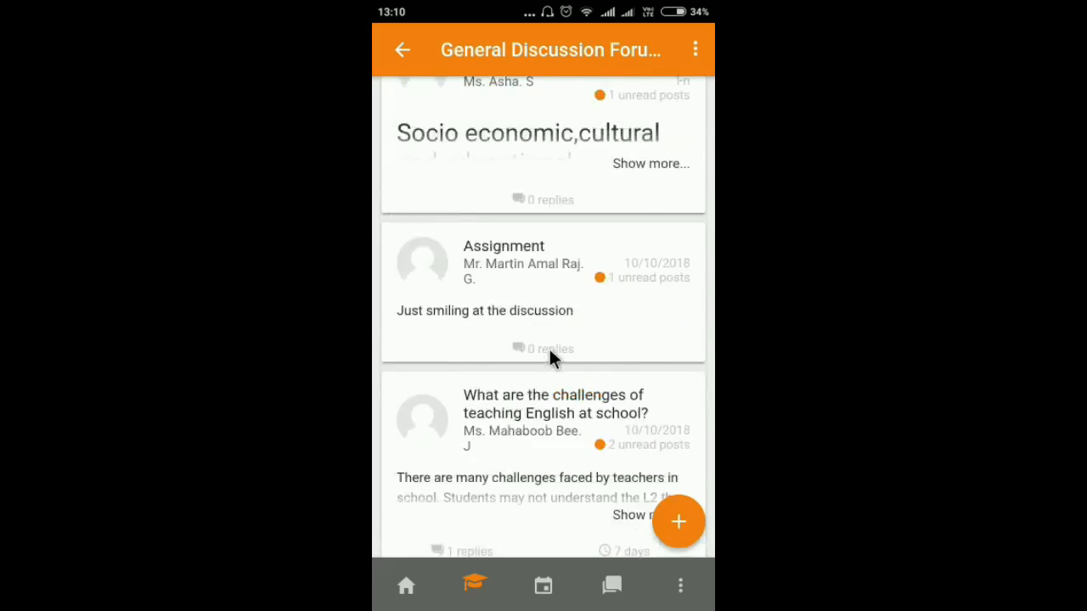
scroll(down, 3)
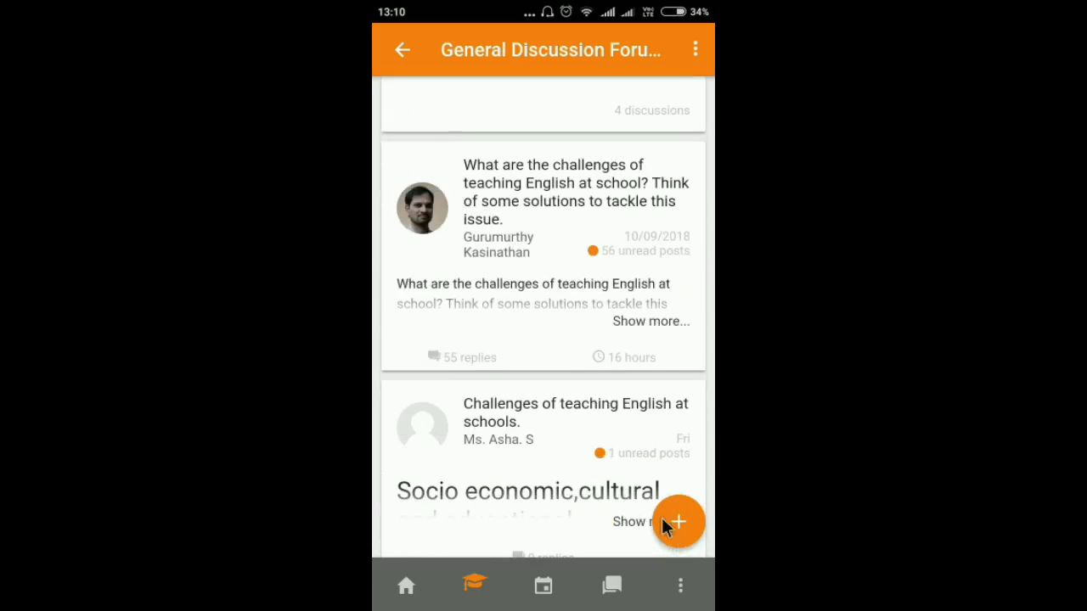
Bring up the blank 'Add a new discussion topic' form with the + button and scroll through it
click(677, 522)
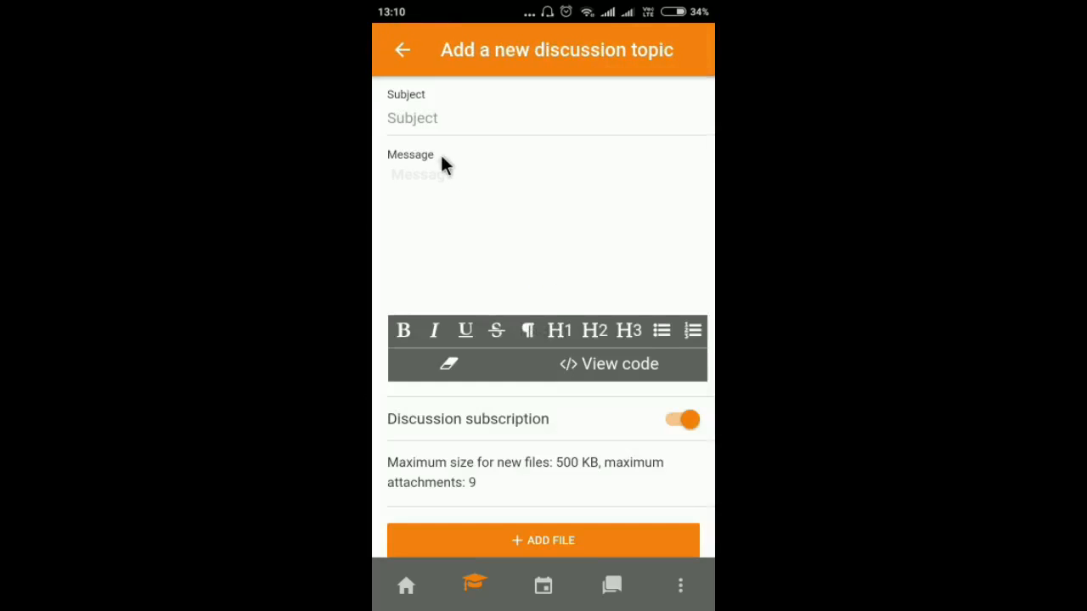
scroll(down, 3)
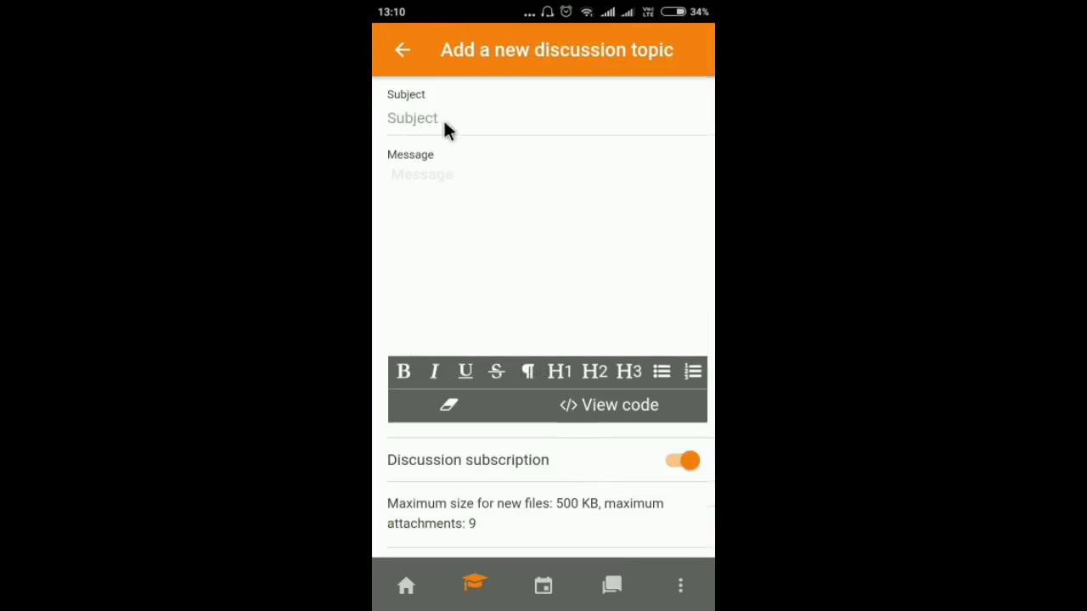
mouse_move(427, 183)
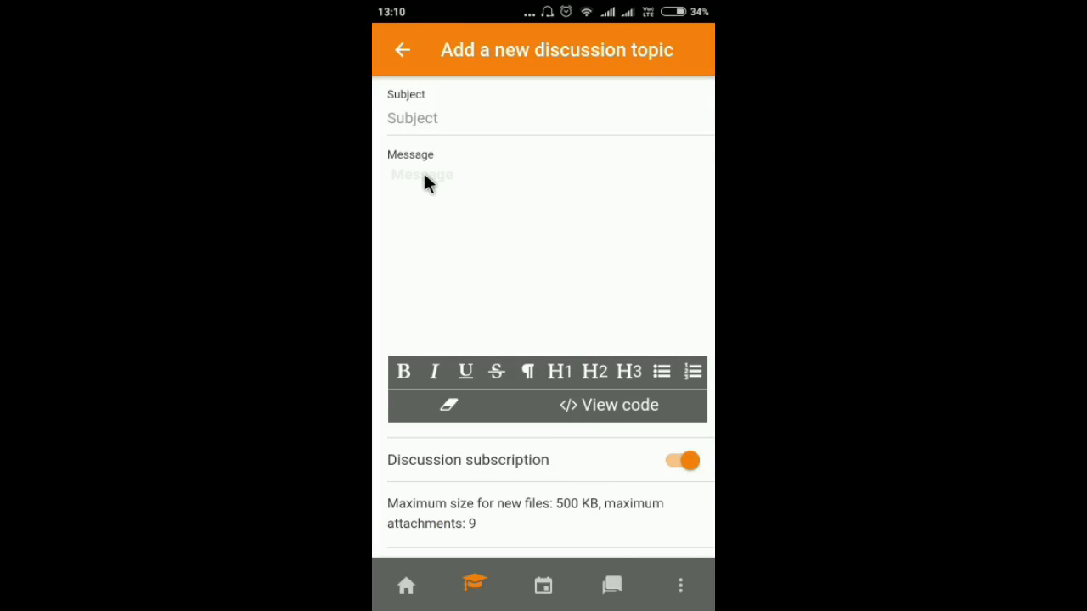
scroll(down, 3)
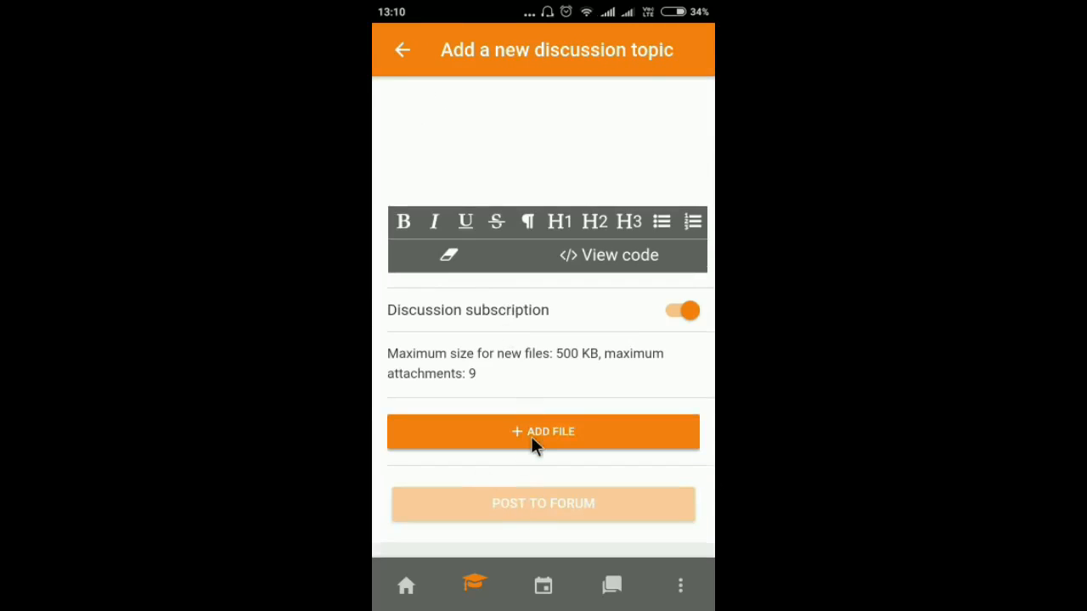
mouse_move(533, 439)
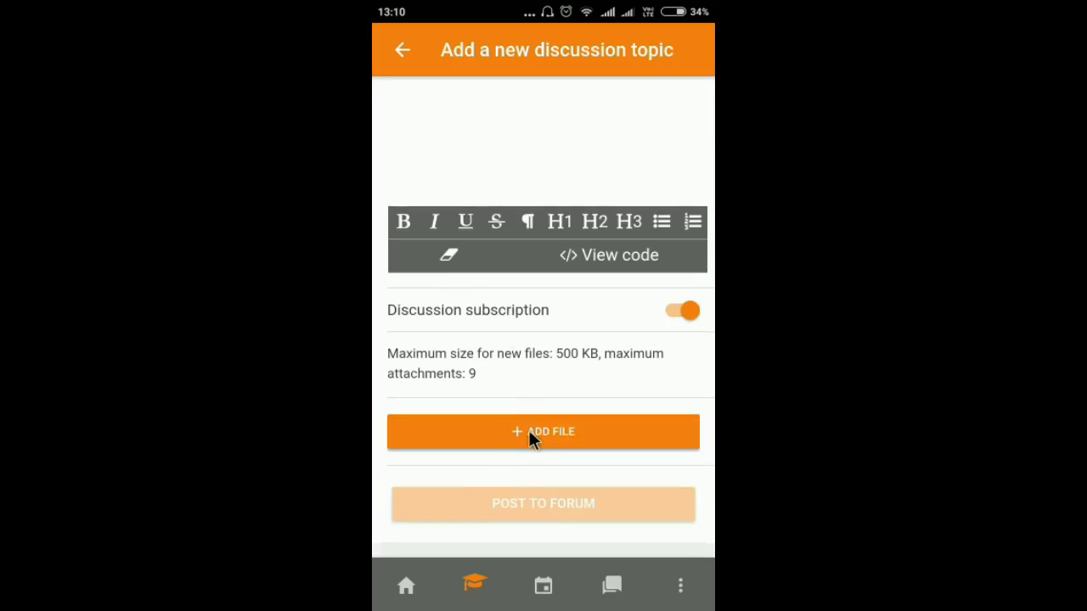
mouse_move(517, 518)
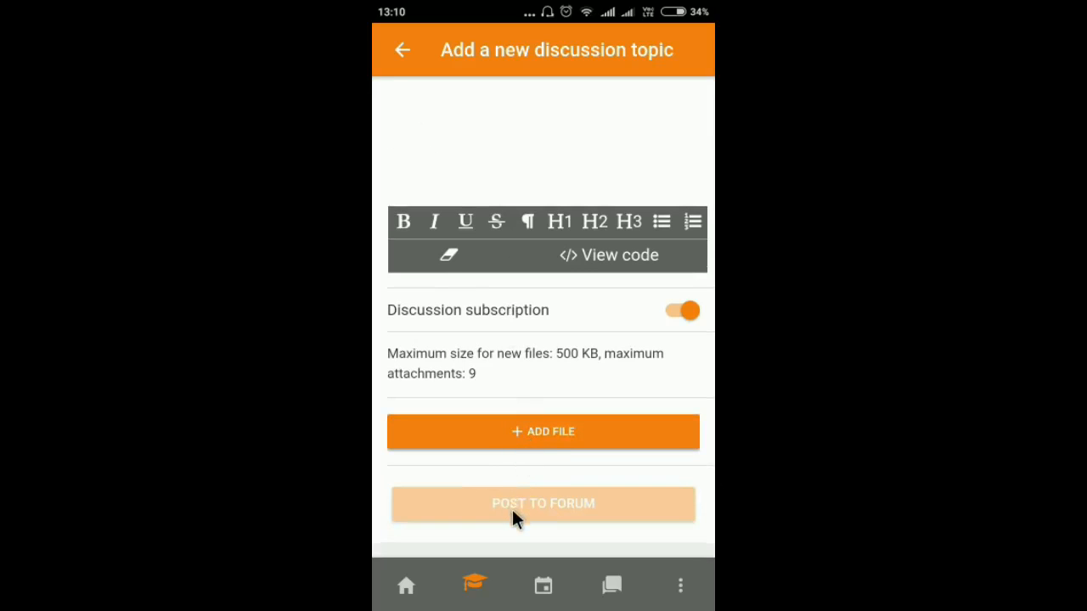
mouse_move(425, 119)
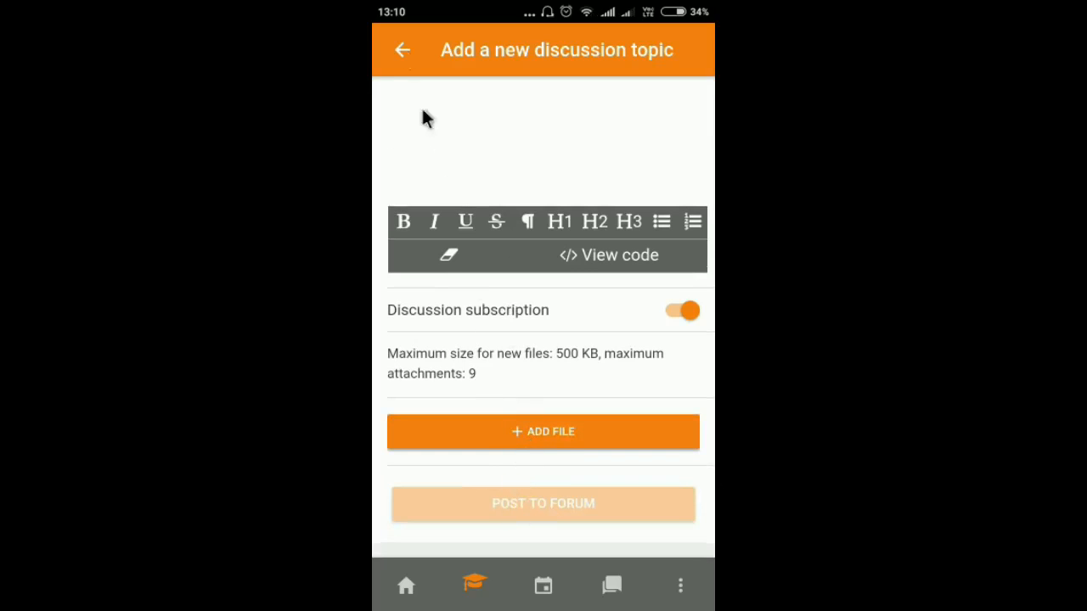